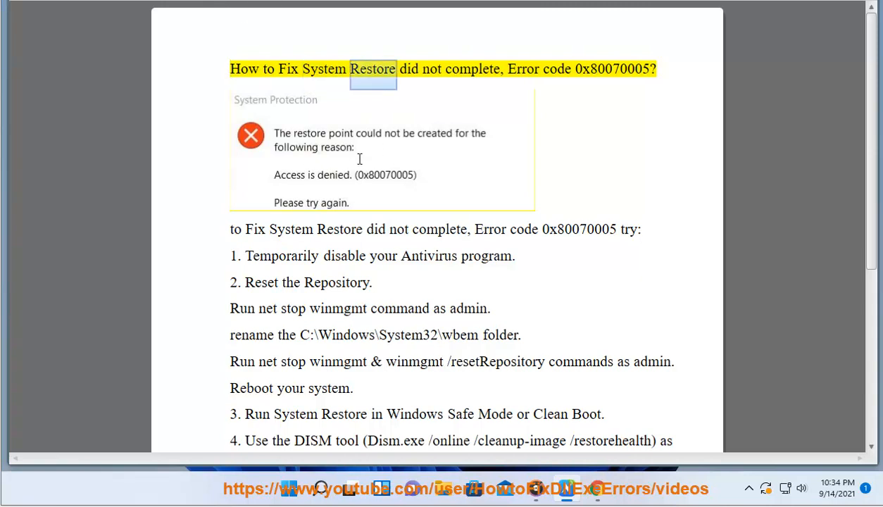
Highlight the guide's intro sentence and the first fix about disabling antivirus
{"action": "left_click", "coordinate": [613, 68]}
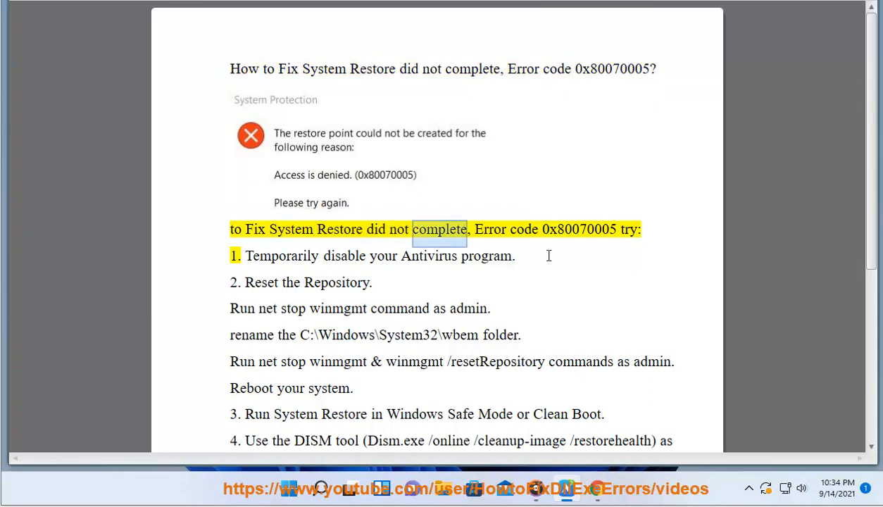
{"action": "double_click", "coordinate": [578, 230]}
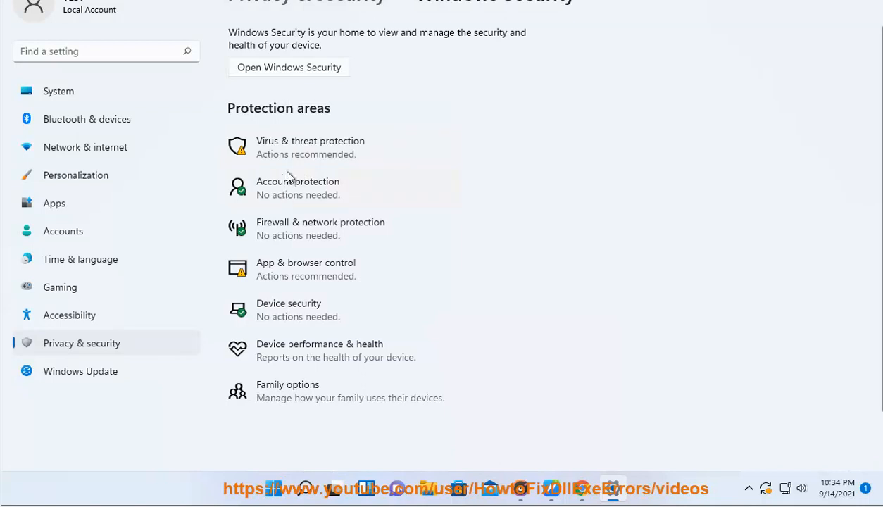
Try Virus & threat protection in Windows Security and dismiss the 'need a new app' prompt
{"action": "left_click", "coordinate": [310, 145]}
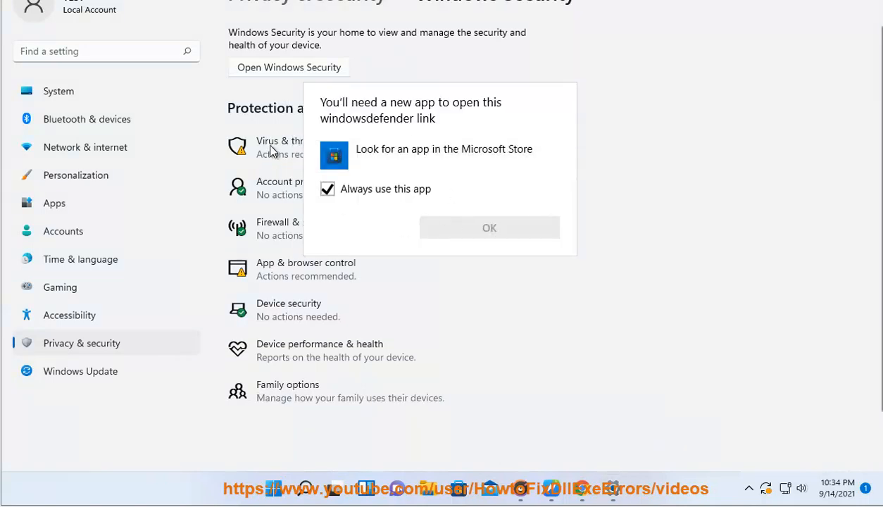
{"action": "left_click", "coordinate": [489, 227]}
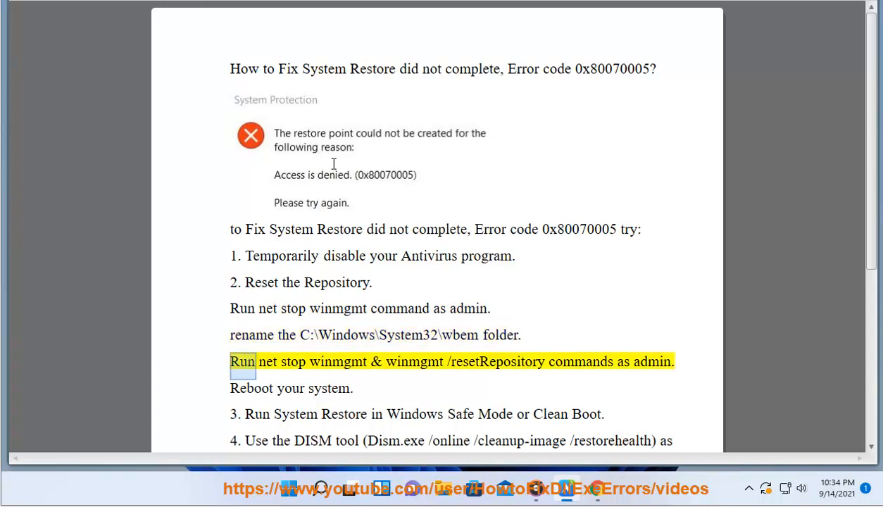
Highlight the repository reset steps and copy winmgmt from the stop-service command
{"action": "double_click", "coordinate": [496, 361]}
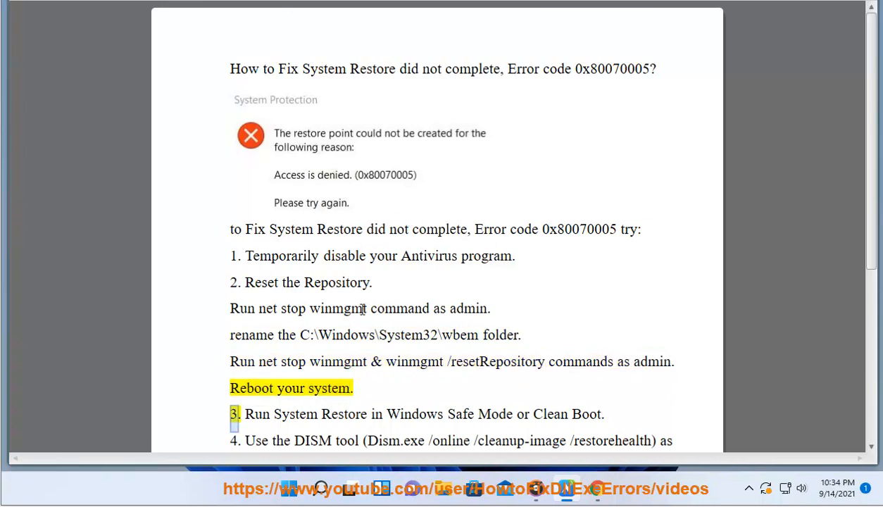
{"action": "double_click", "coordinate": [341, 308]}
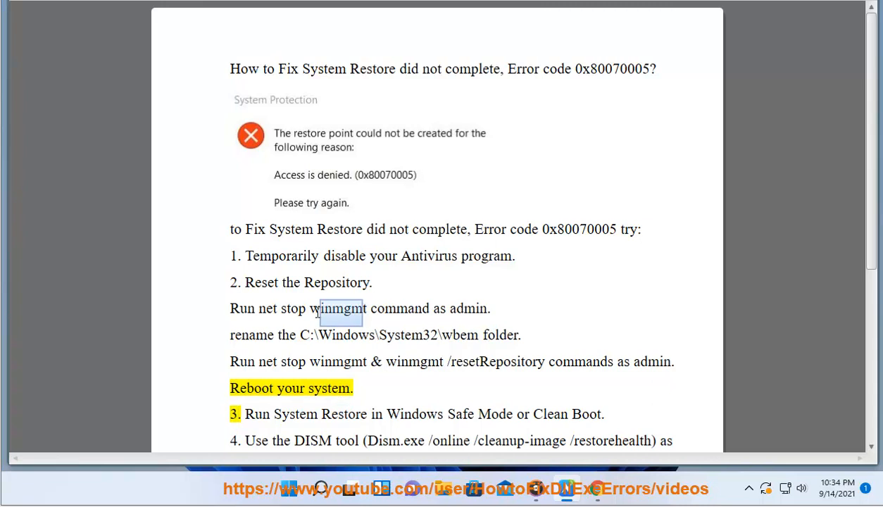
{"action": "right_click", "coordinate": [341, 313]}
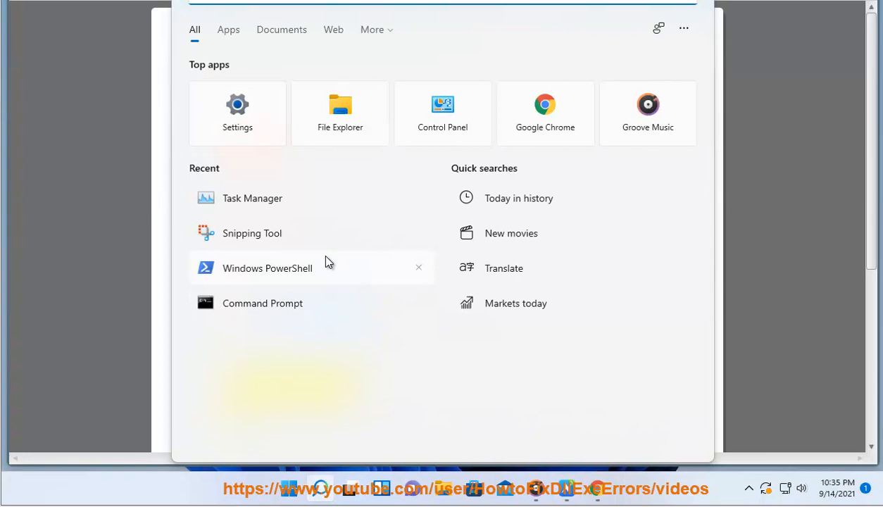
Run Command Prompt as administrator and enter net stop winmgmt
{"action": "left_click", "coordinate": [262, 303]}
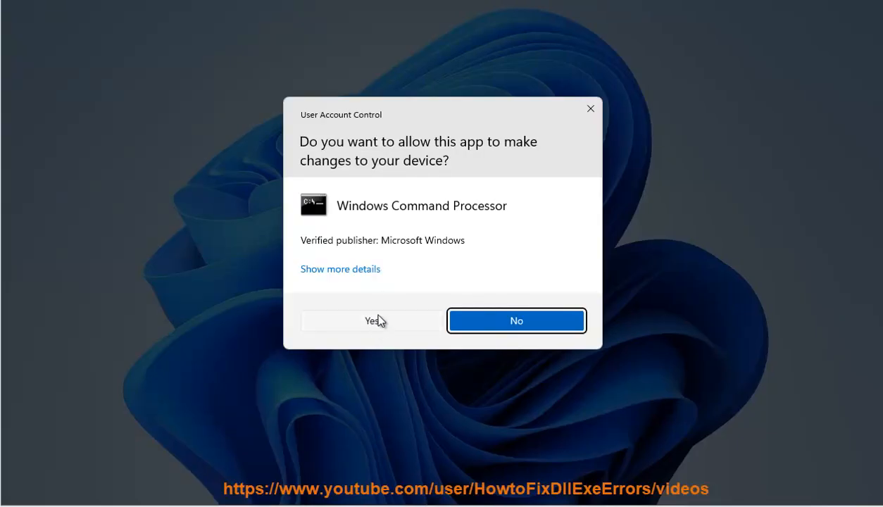
{"action": "left_click", "coordinate": [371, 322]}
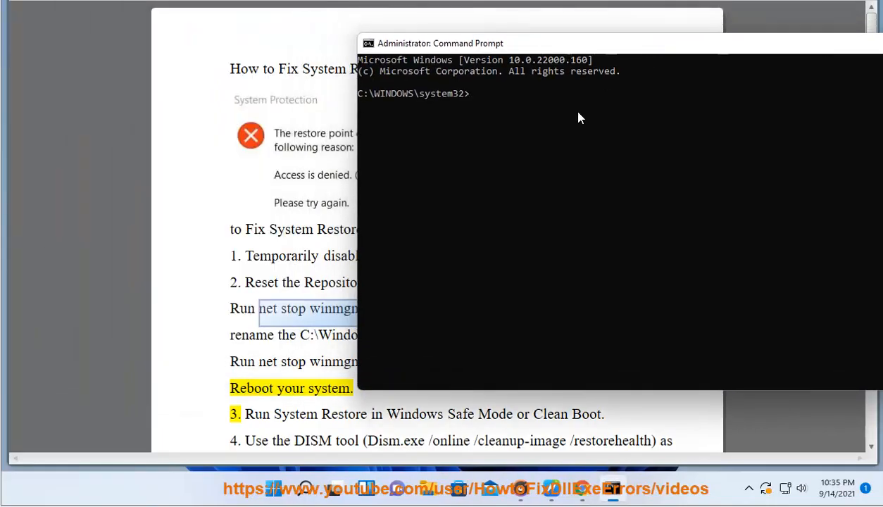
{"action": "type", "text": "net stop winmgmT"}
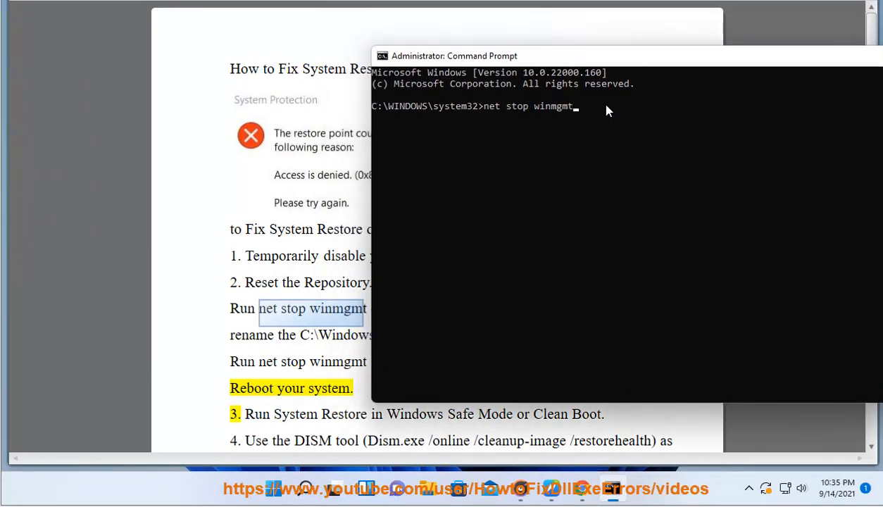
{"action": "type", "text": "NOW"}
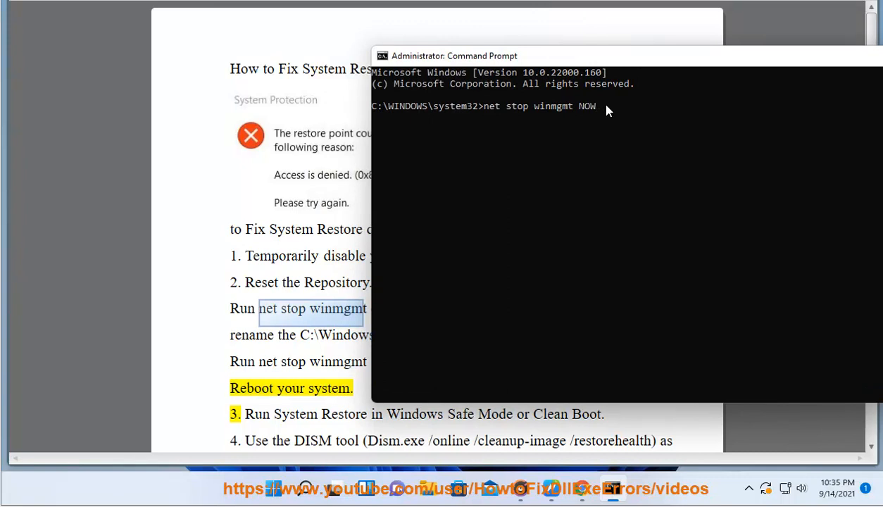
{"action": "type", "text": "PRESS ENTER..."}
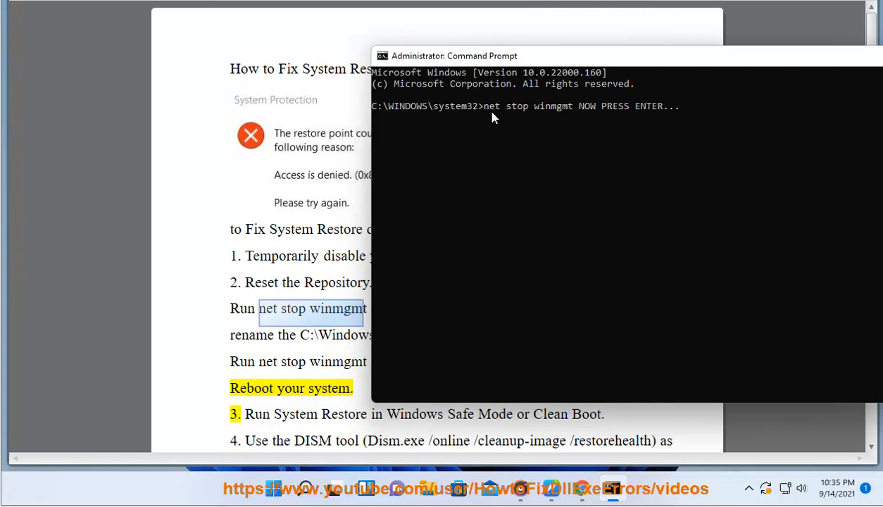
{"action": "left_click_drag", "start_coordinate": [482, 105], "coordinate": [574, 106]}
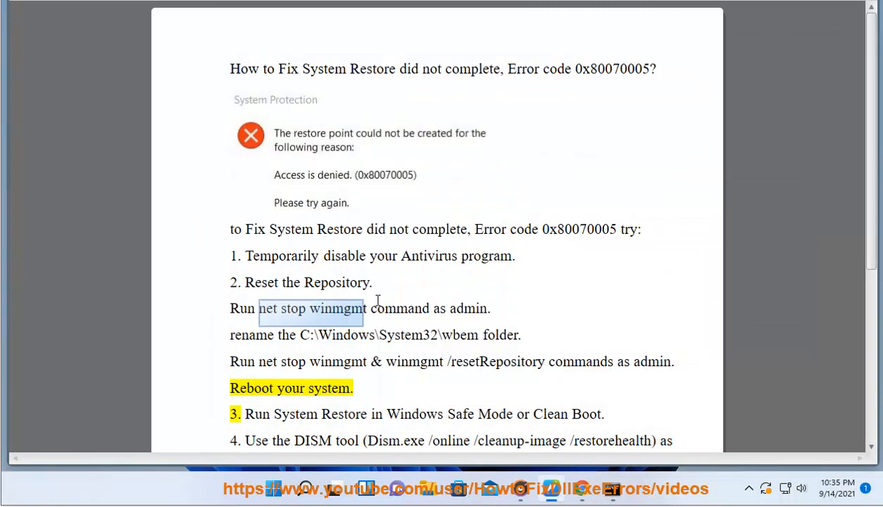
Go up to System32 and show the wbem folder's full context menu for renaming
{"action": "left_click_drag", "start_coordinate": [303, 336], "coordinate": [467, 335]}
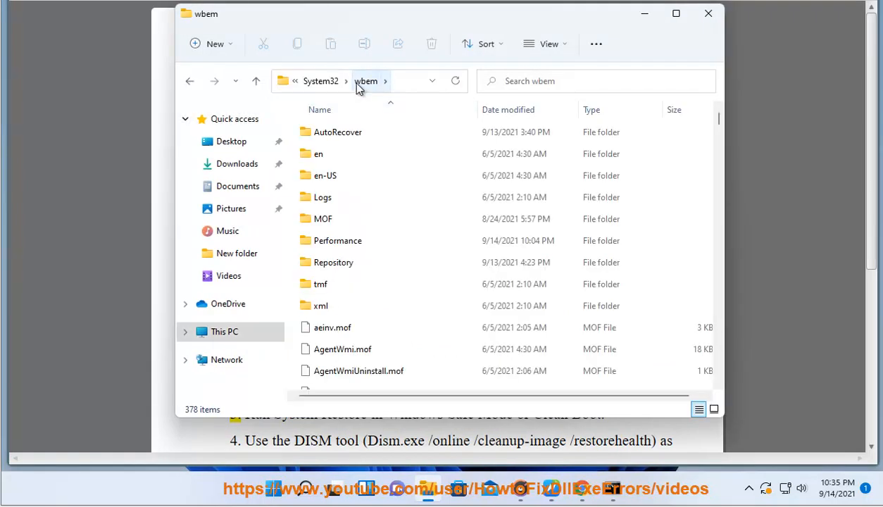
{"action": "left_click", "coordinate": [321, 80]}
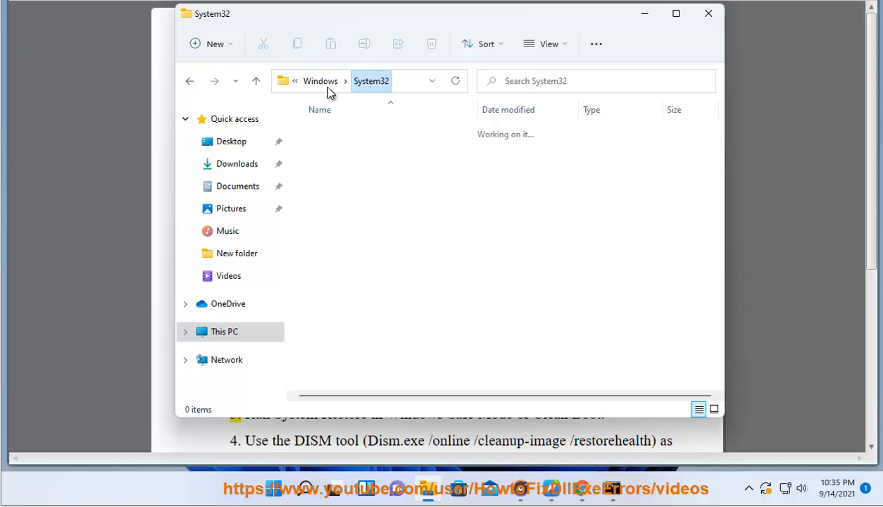
{"action": "right_click", "coordinate": [325, 377]}
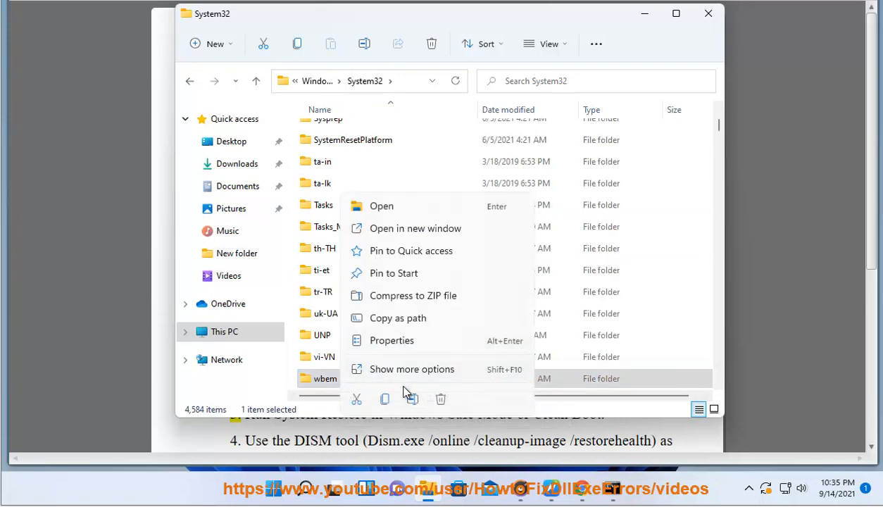
{"action": "left_click", "coordinate": [412, 369]}
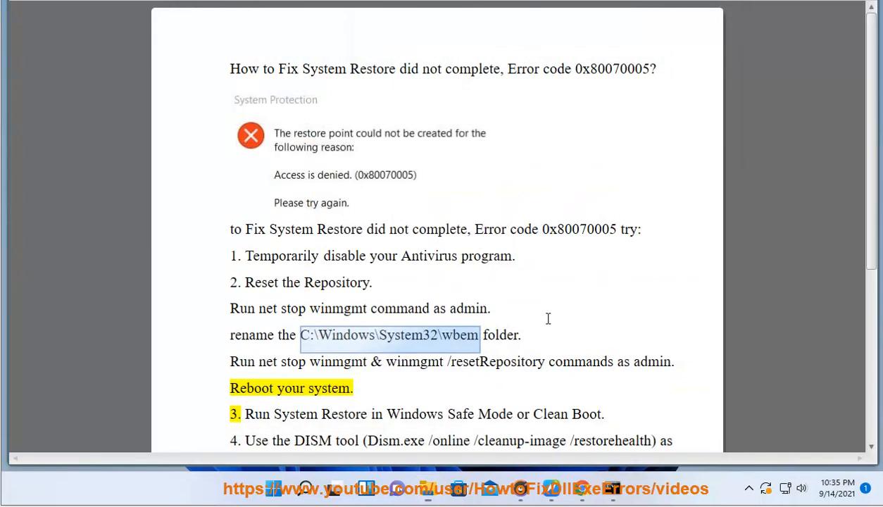
{"action": "double_click", "coordinate": [520, 360]}
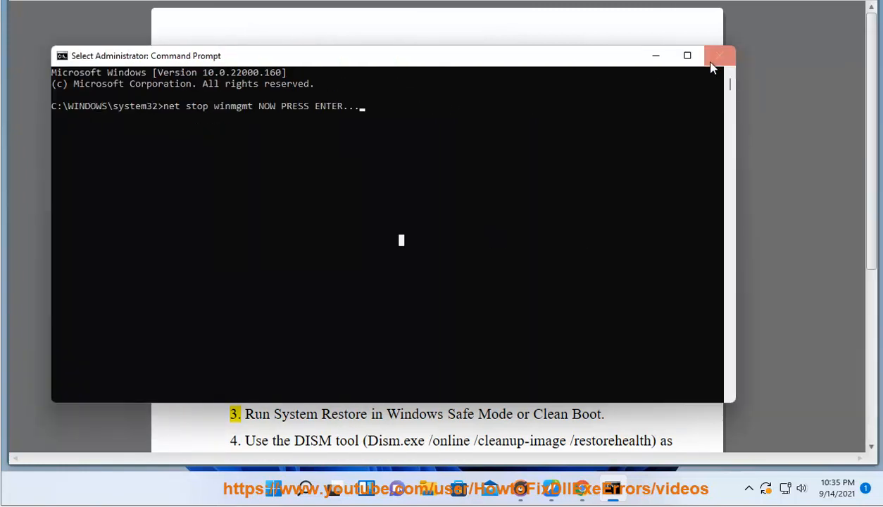
Close Command Prompt and highlight the Safe Mode or Clean Boot step
{"action": "left_click", "coordinate": [720, 56]}
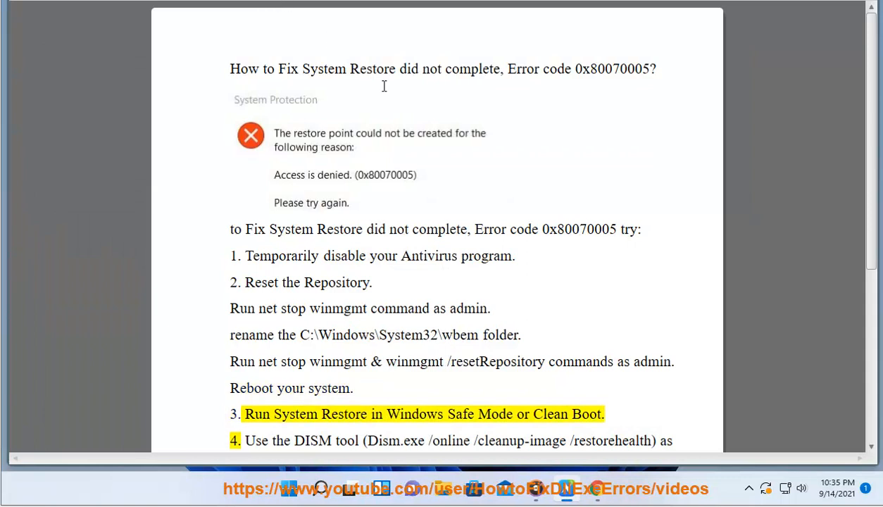
{"action": "double_click", "coordinate": [586, 414]}
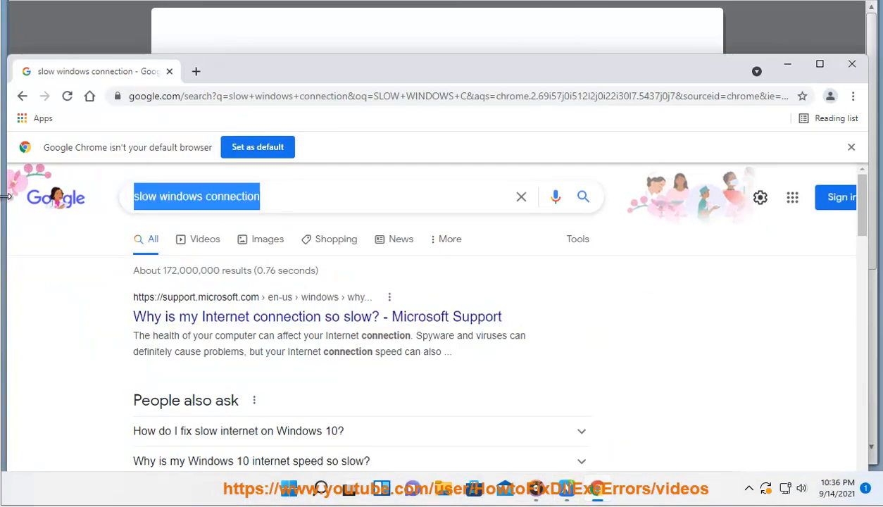
Search Google for 'clean boot windows 10', then look up Safe Mode
{"action": "type", "text": "CLEAN"}
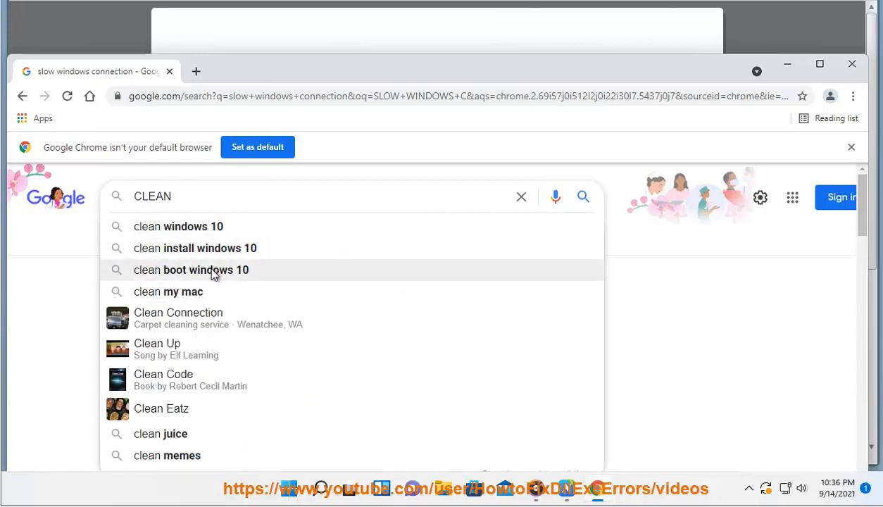
{"action": "left_click", "coordinate": [192, 271]}
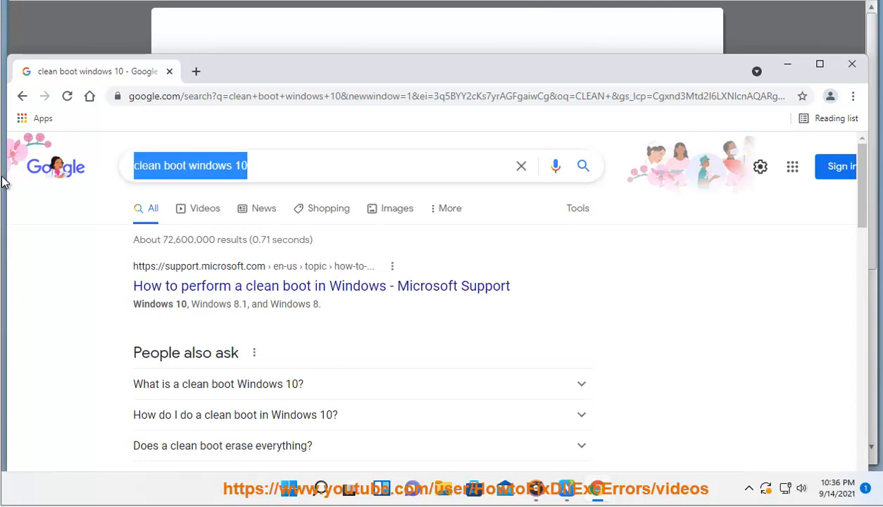
{"action": "type", "text": "SAFE MOD"}
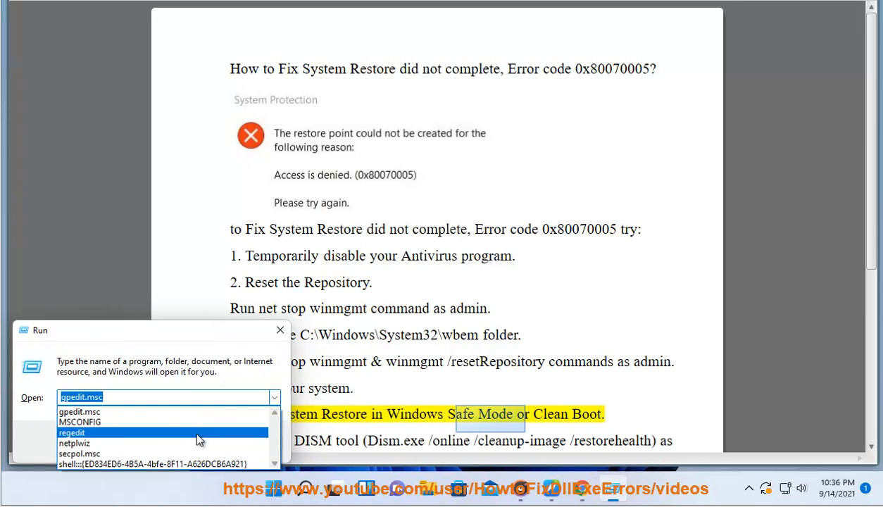
Run MSCONFIG and enable Safe boot (Minimal) on the Boot tab
{"action": "left_click", "coordinate": [79, 421]}
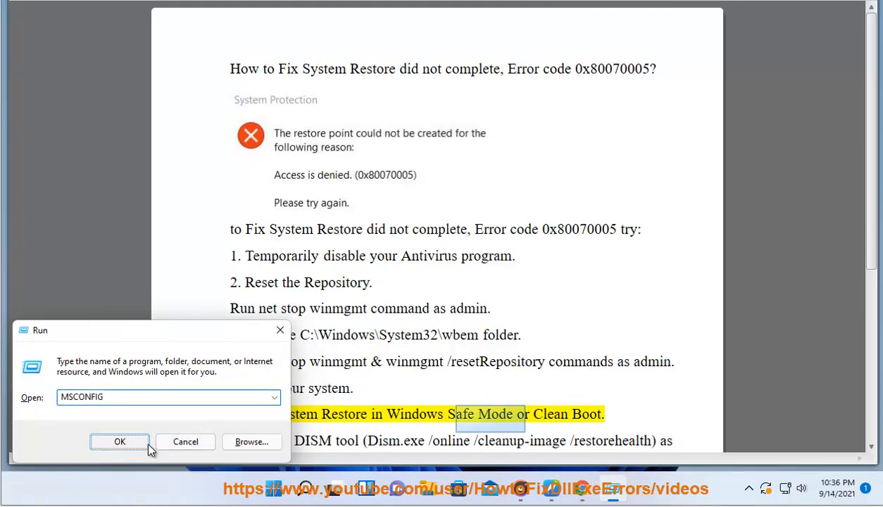
{"action": "left_click", "coordinate": [119, 443]}
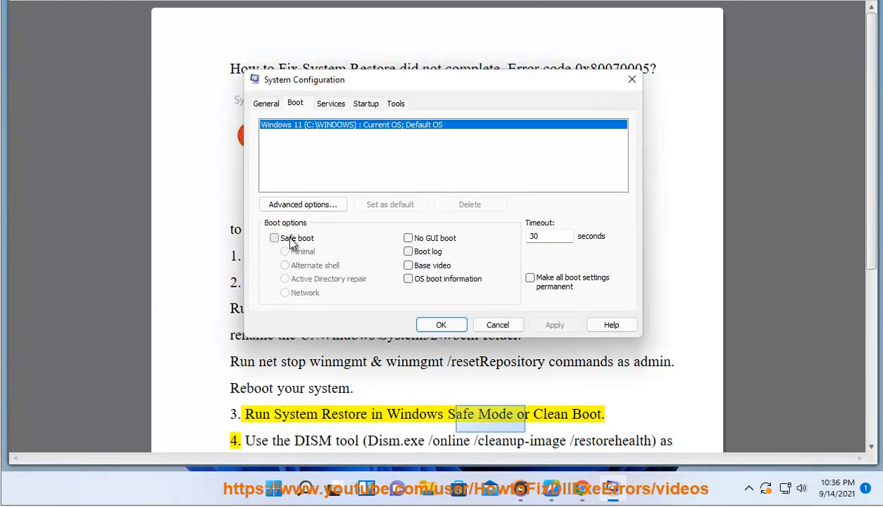
{"action": "left_click", "coordinate": [275, 238]}
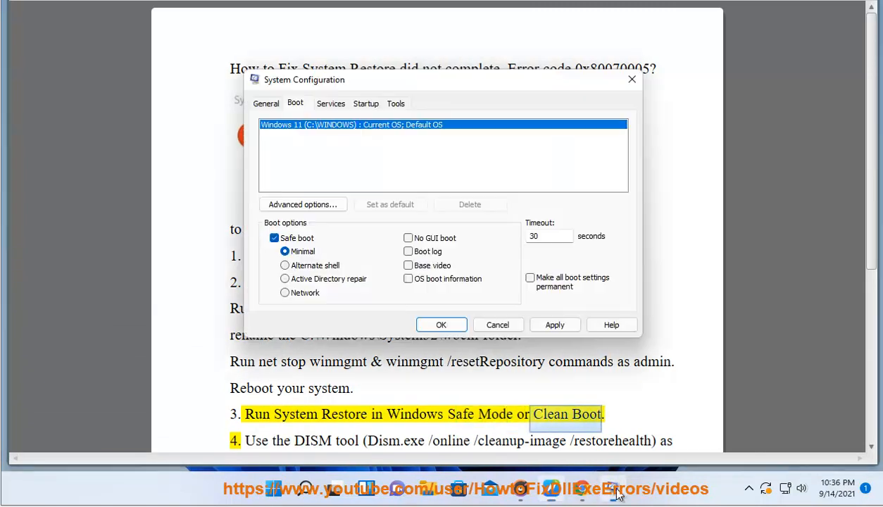
{"action": "left_click", "coordinate": [331, 103]}
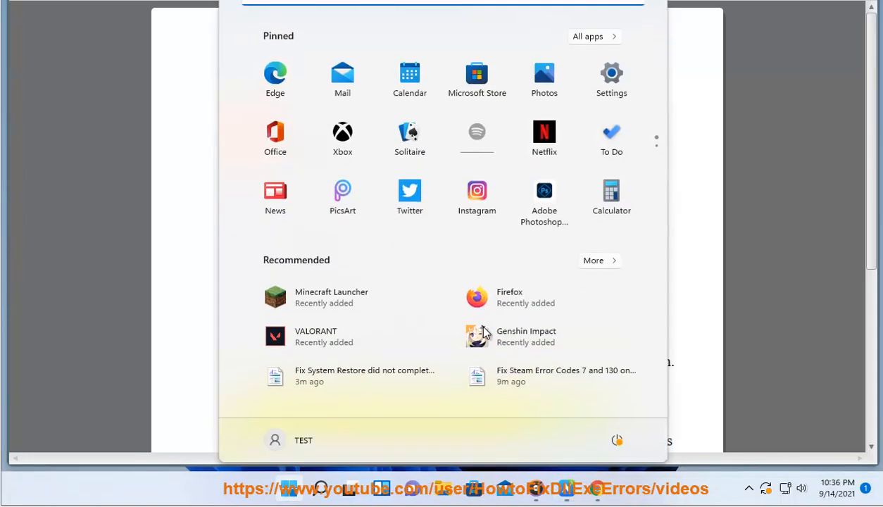
Launch Task Manager and disable VMware Tools Core Service on the Startup tab
{"action": "left_click", "coordinate": [320, 487]}
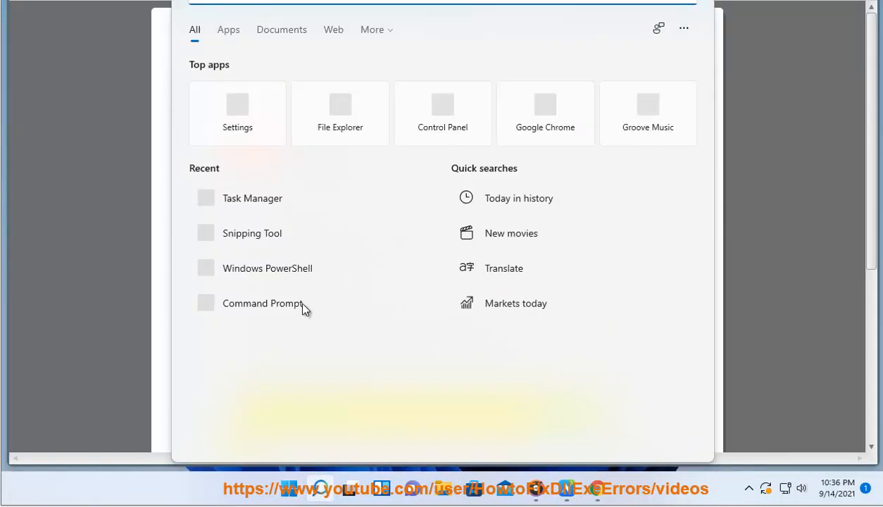
{"action": "left_click", "coordinate": [255, 197]}
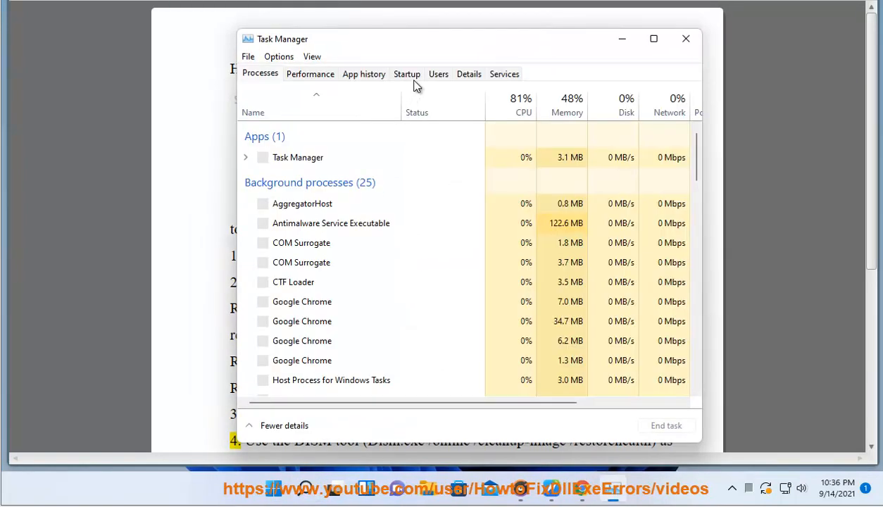
{"action": "left_click", "coordinate": [405, 73]}
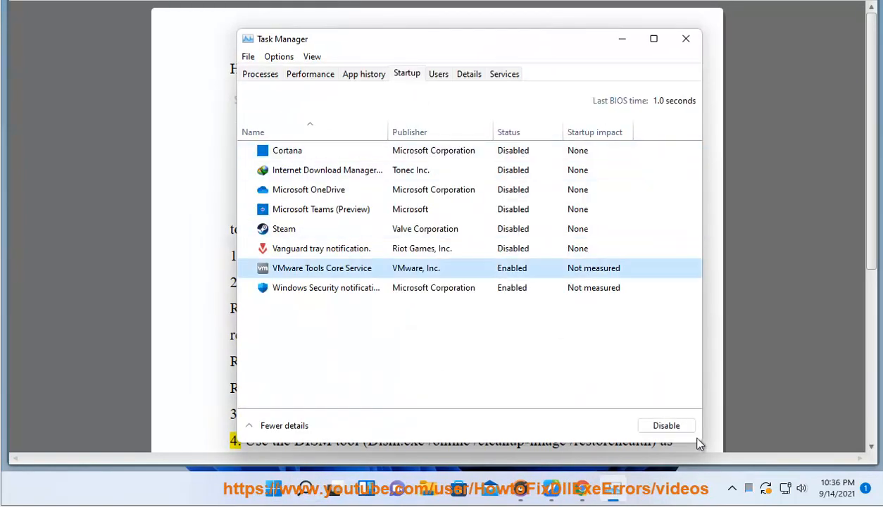
{"action": "left_click", "coordinate": [325, 287]}
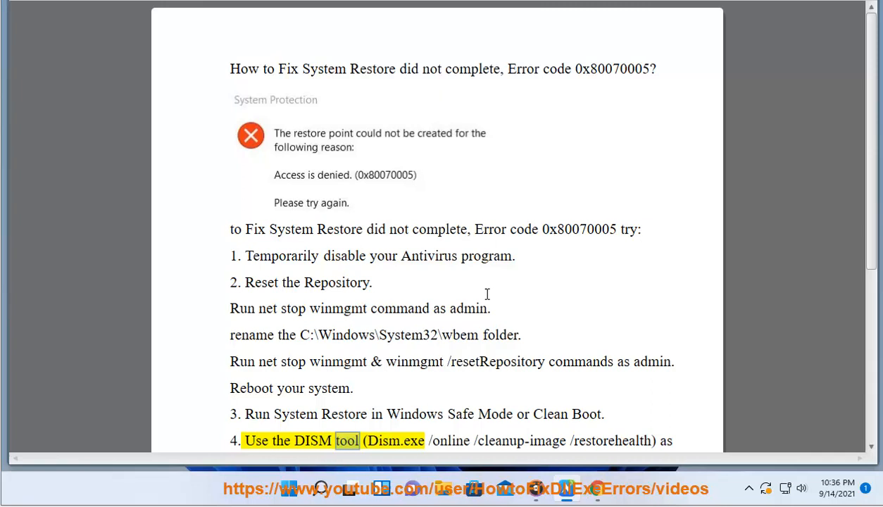
Scroll to step 4 DISM and step 5 Cloud Reset PC, then bring up Windows search
{"action": "scroll", "scroll_direction": "down", "scroll_amount": 3}
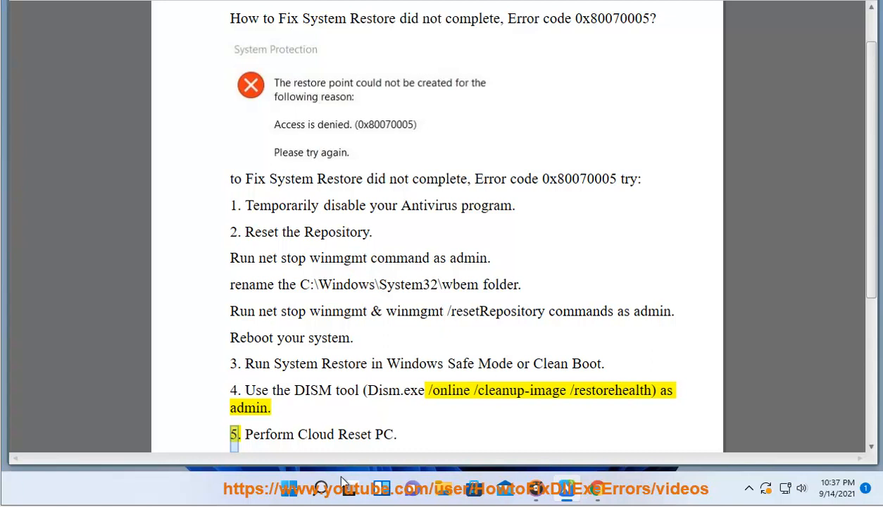
{"action": "left_click", "coordinate": [321, 487]}
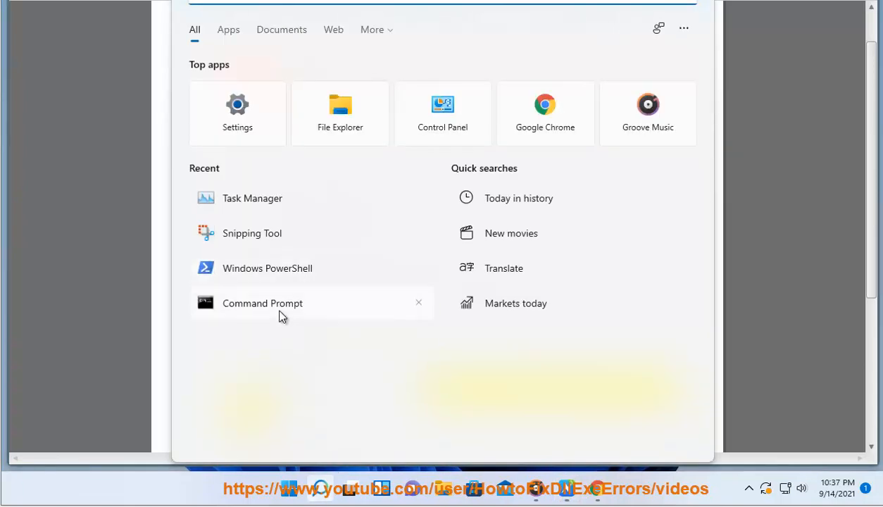
Run Dism.exe /online /cleanup-image /restorehealth in an administrator Command Prompt after accepting UAC
{"action": "left_click", "coordinate": [262, 302]}
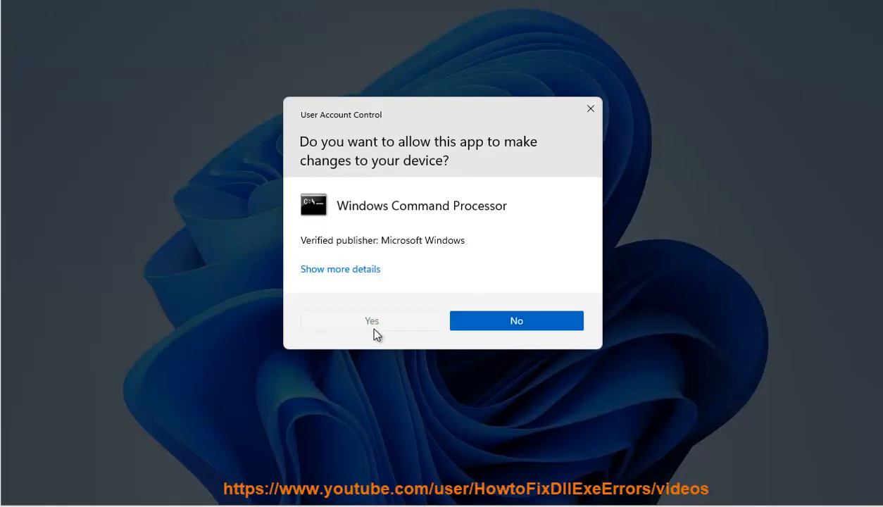
{"action": "left_click", "coordinate": [372, 321]}
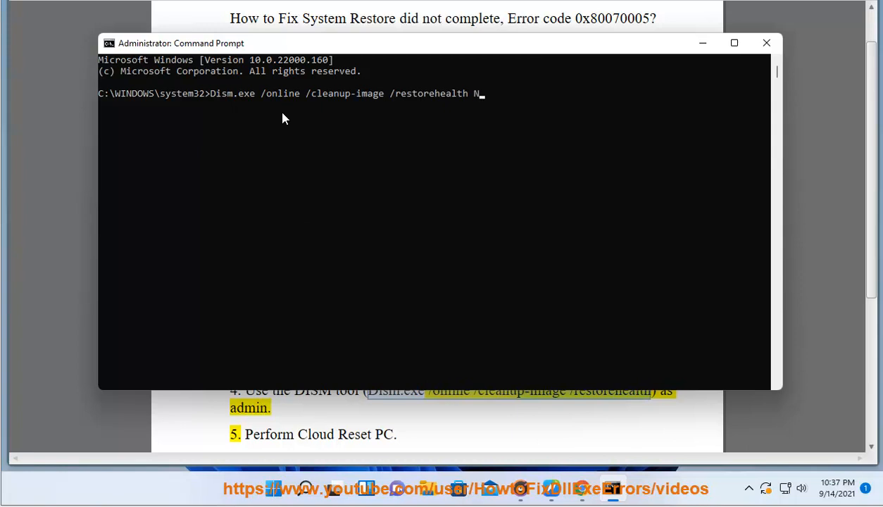
{"action": "type", "text": "OW"}
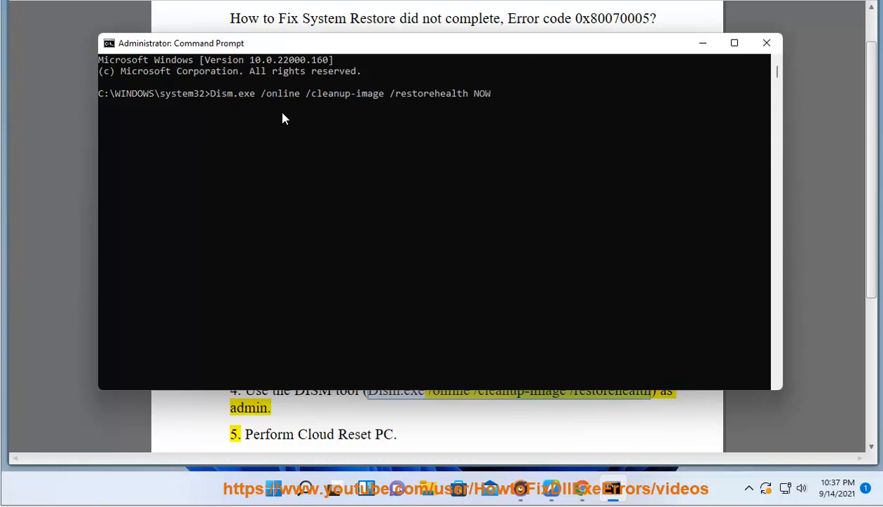
{"action": "type", "text": "ENTER,,,"}
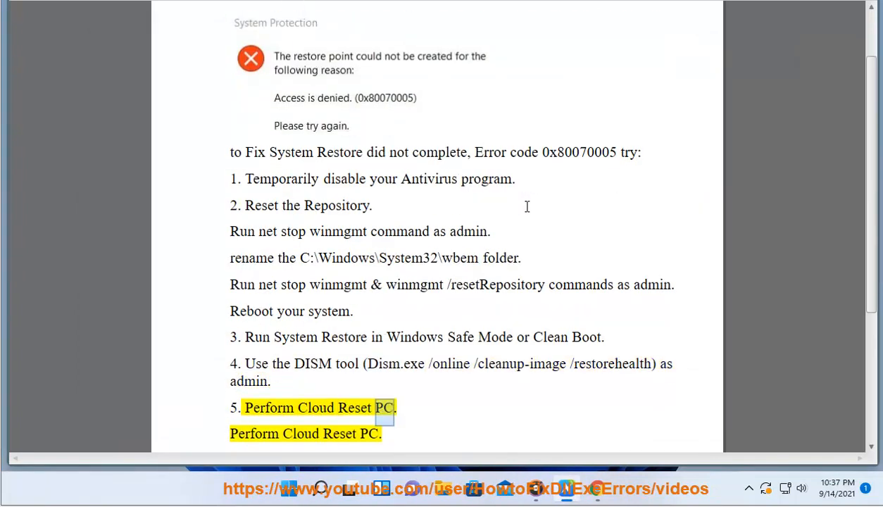
{"action": "scroll", "scroll_direction": "down", "scroll_amount": 3}
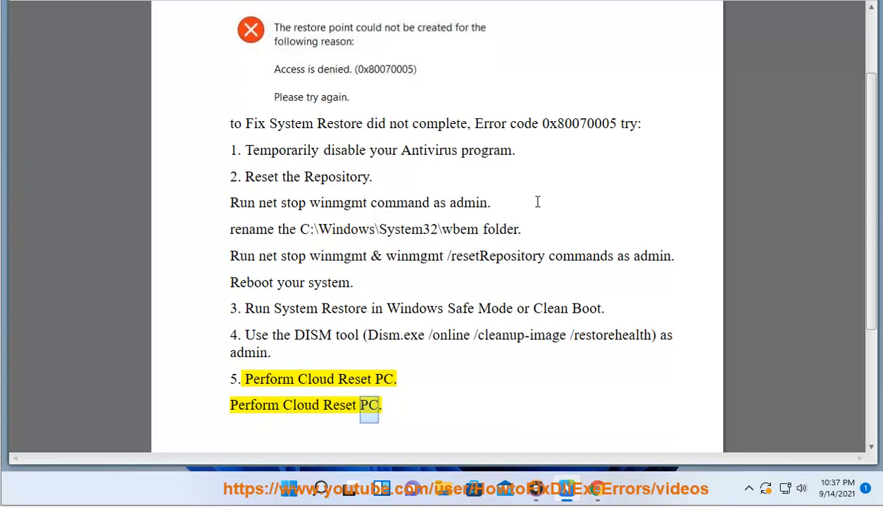